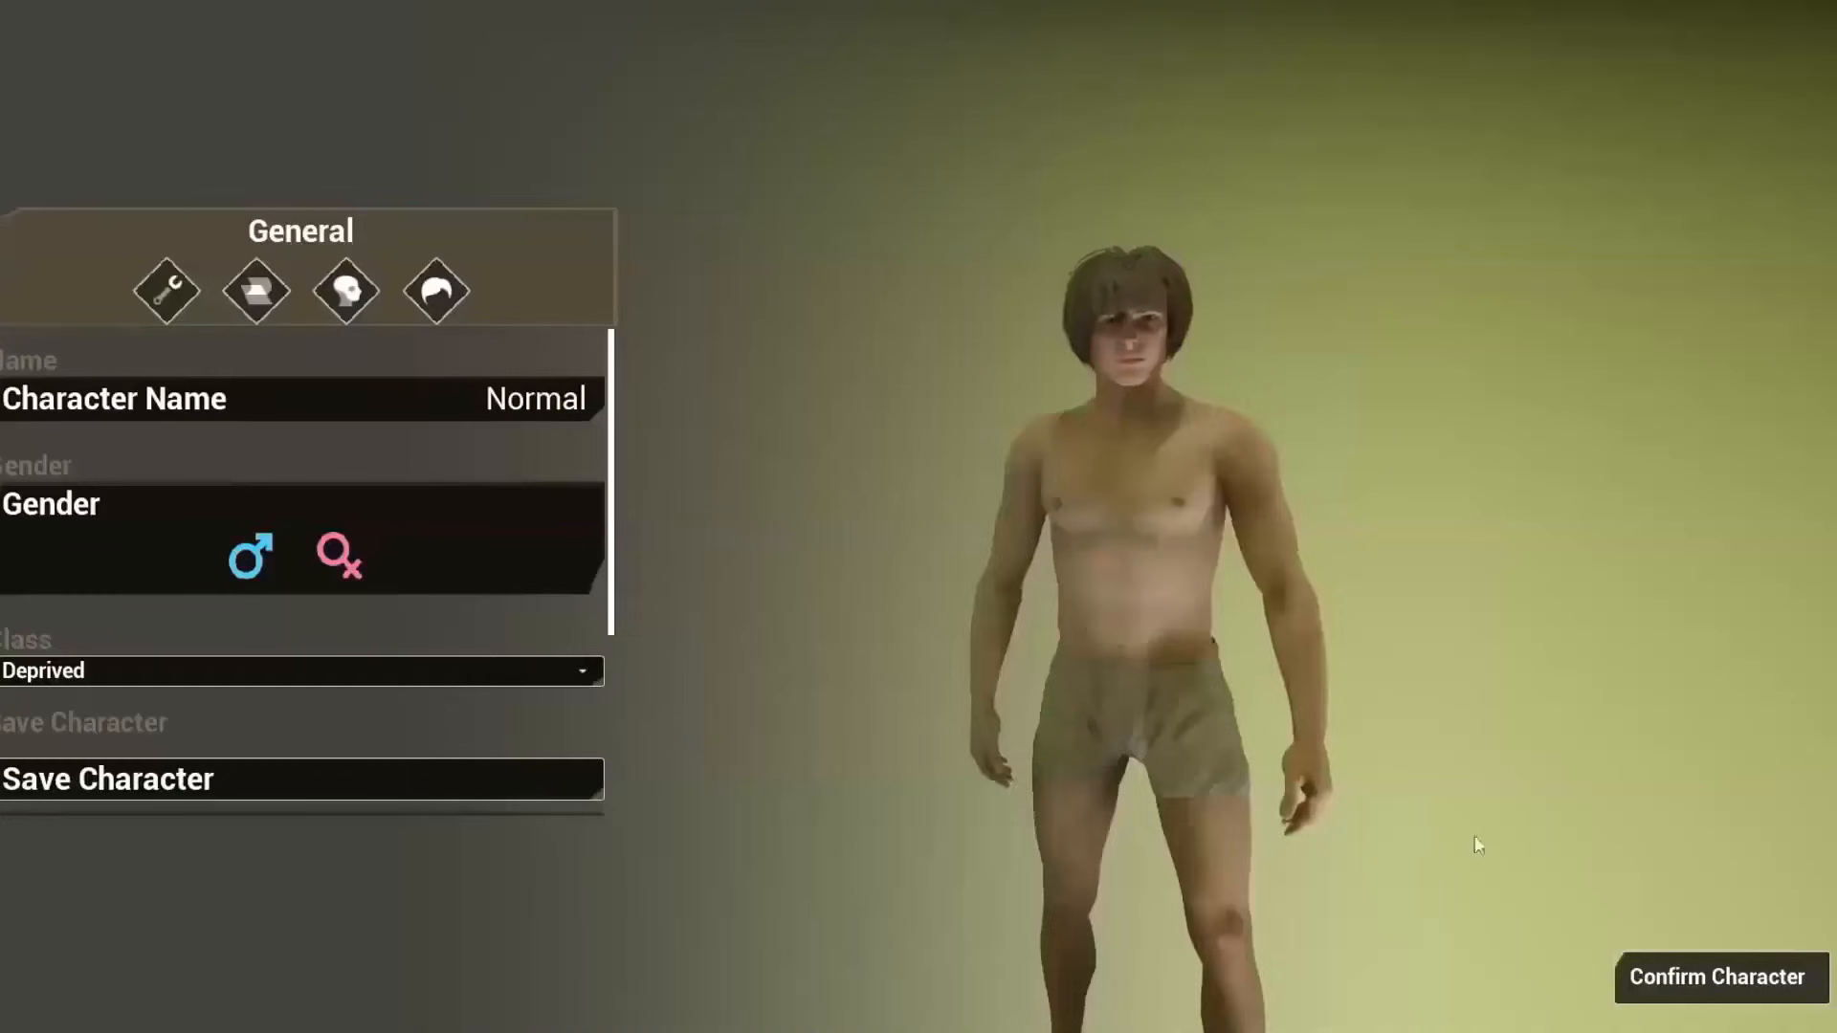
Switch the new character to female in the General tab of character creation
left_click(337, 557)
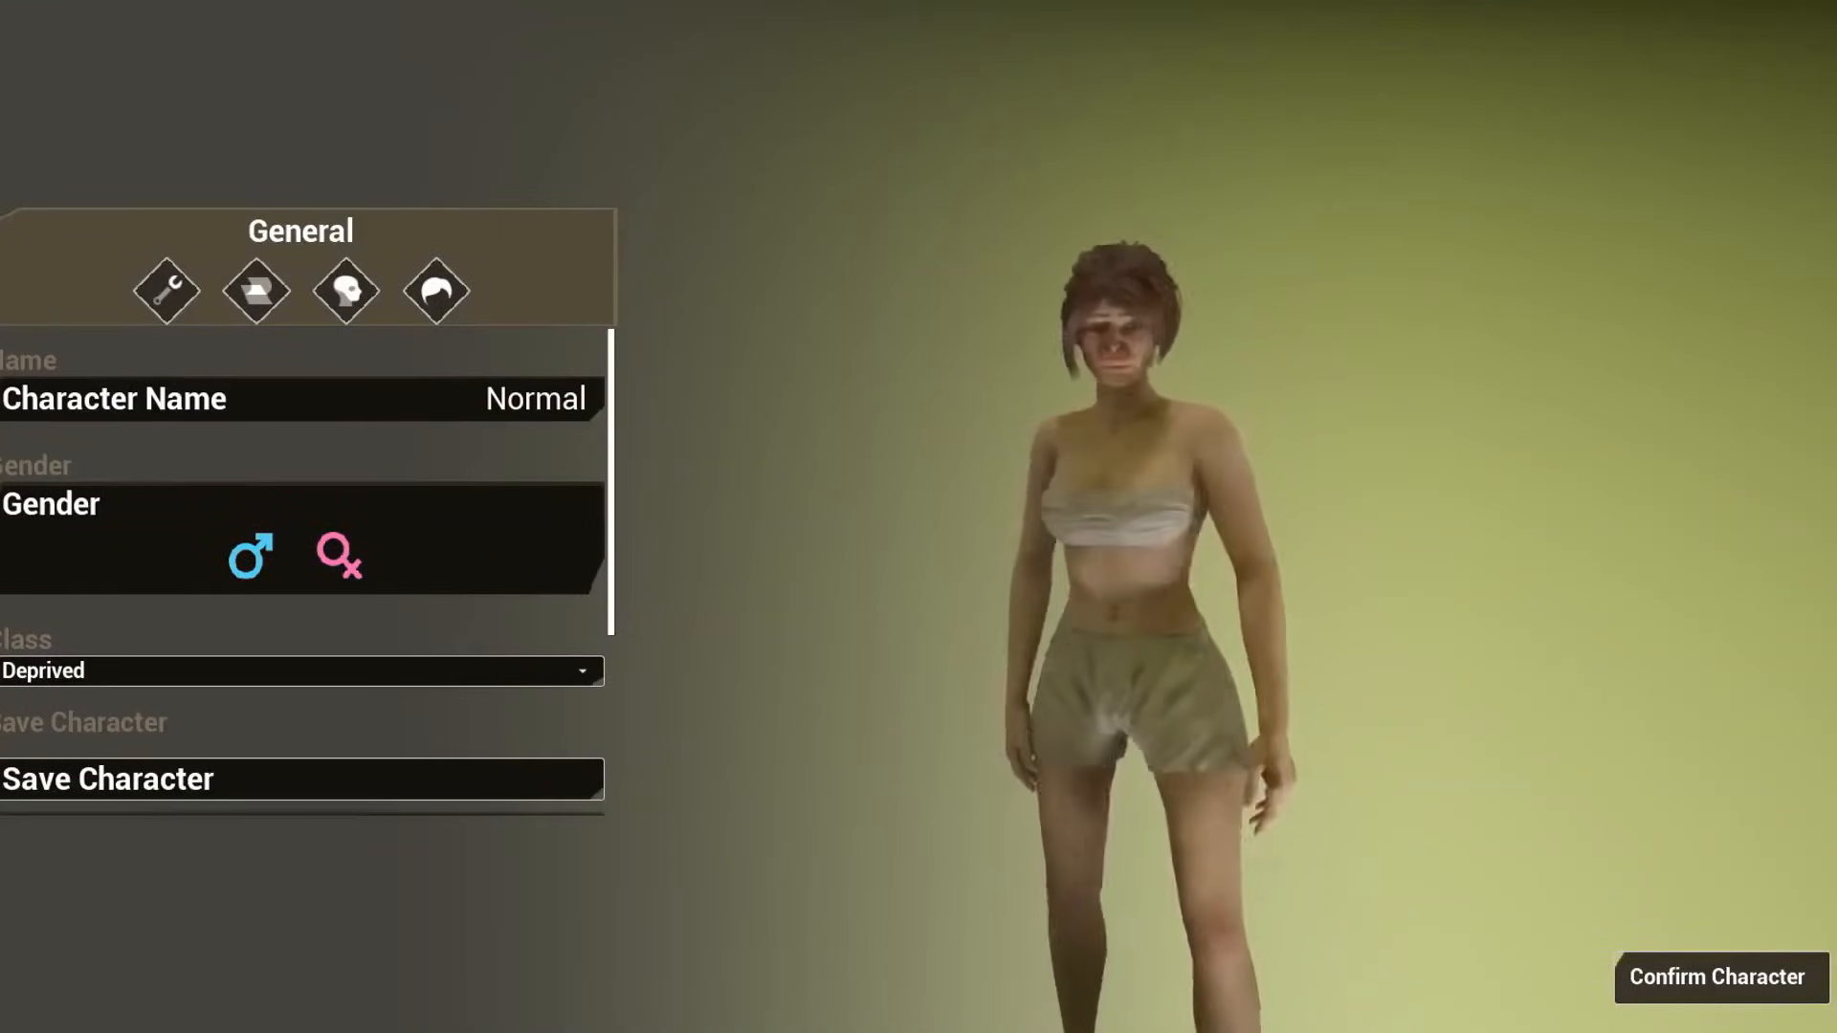
left_click(1714, 978)
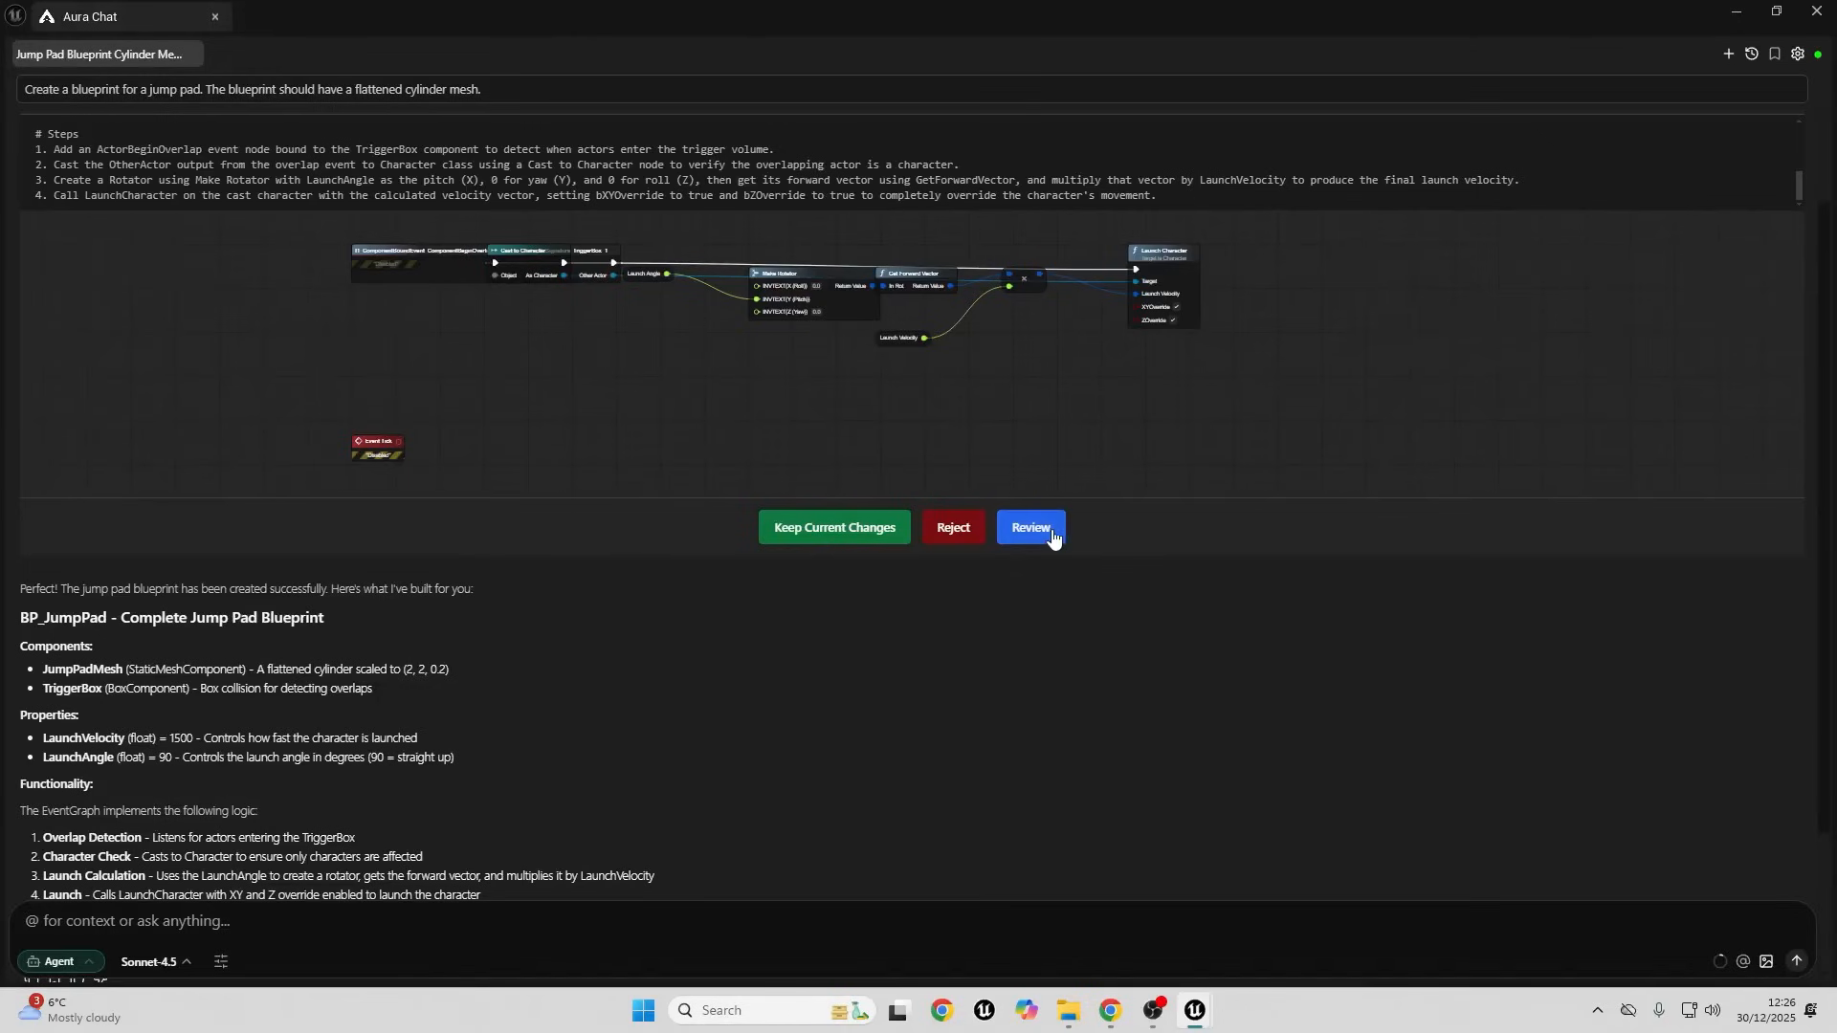
Review the BP_JumpPad generation diff with EventGraph expanded to show added and removed nodes
left_click(1029, 528)
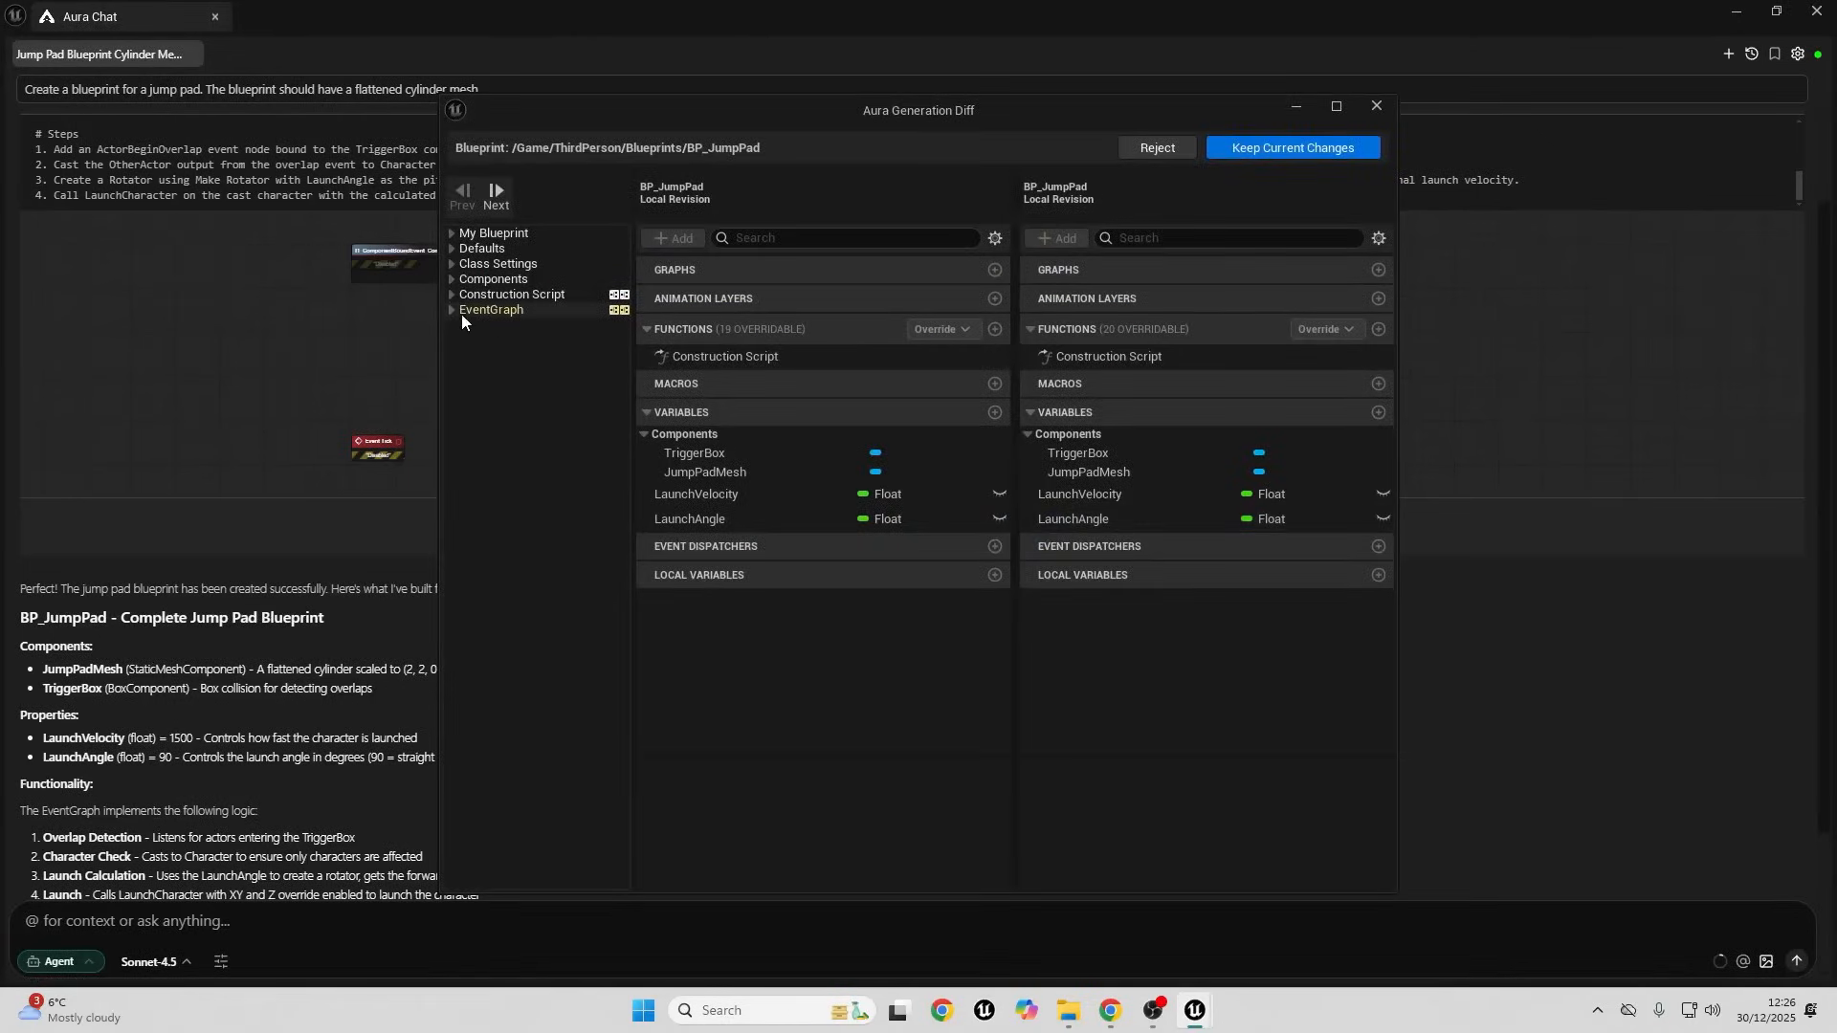
left_click(492, 310)
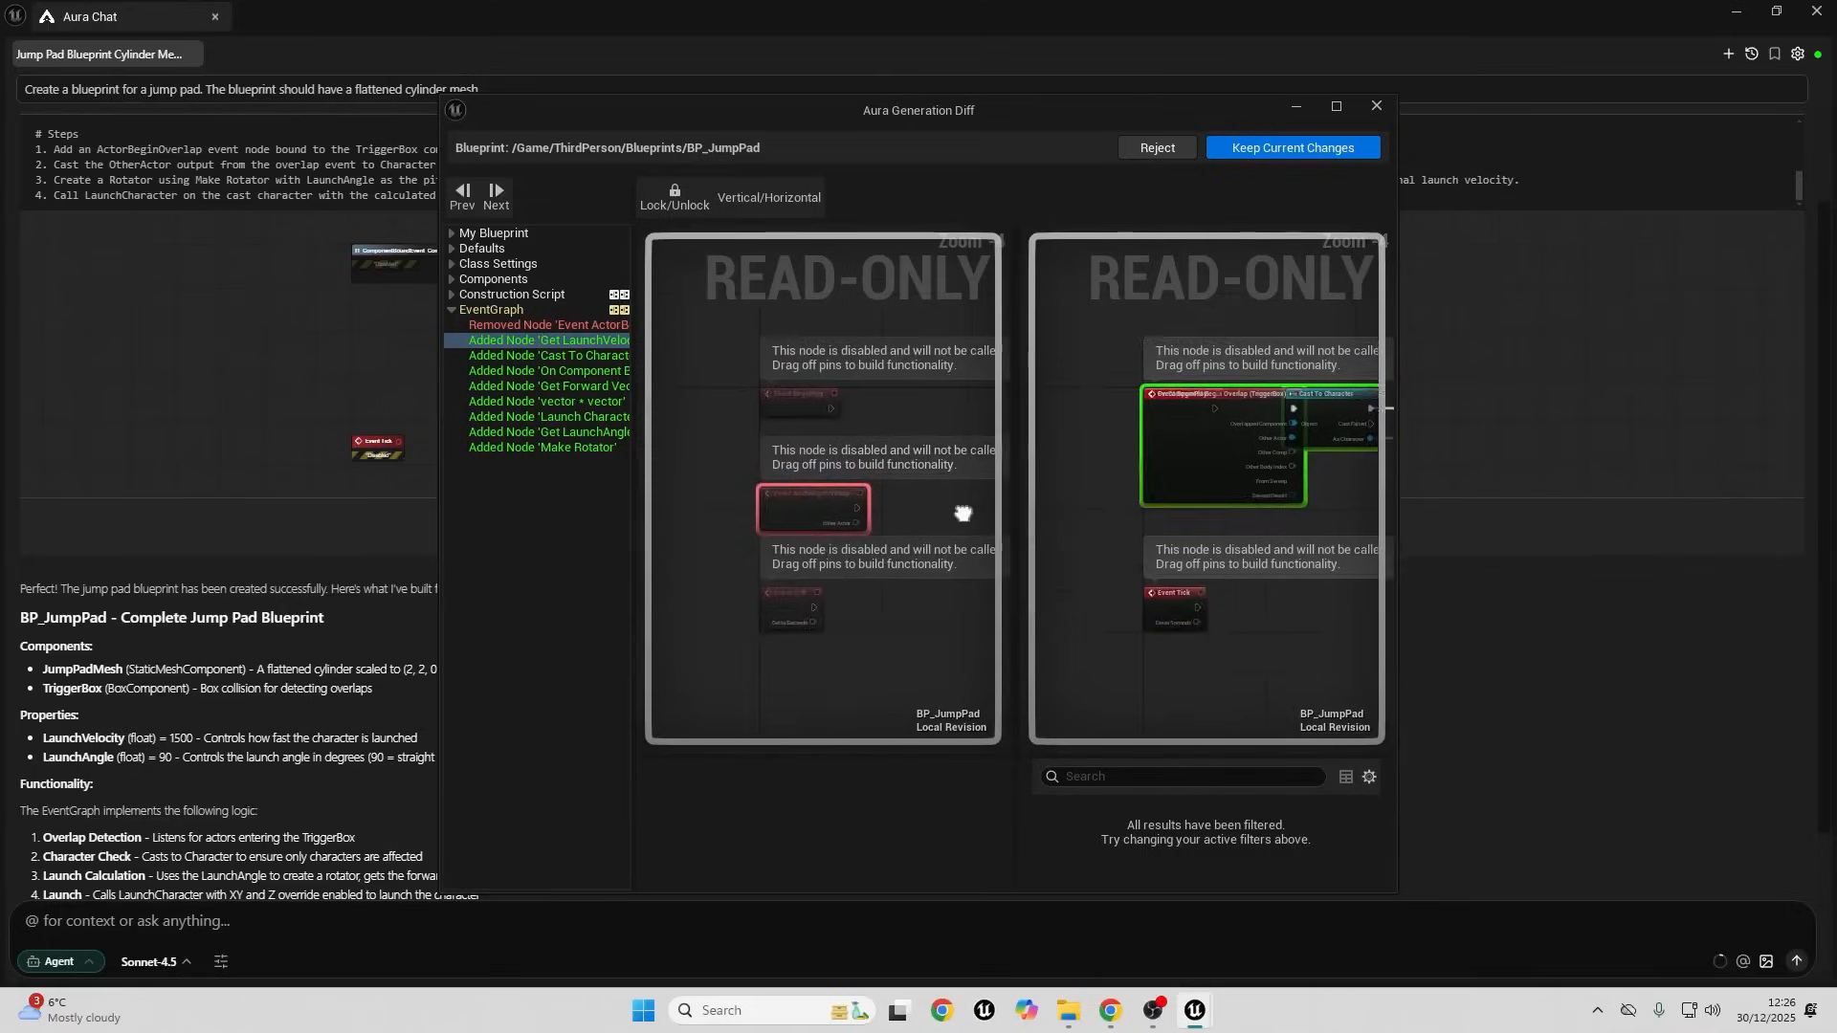
left_click(1291, 147)
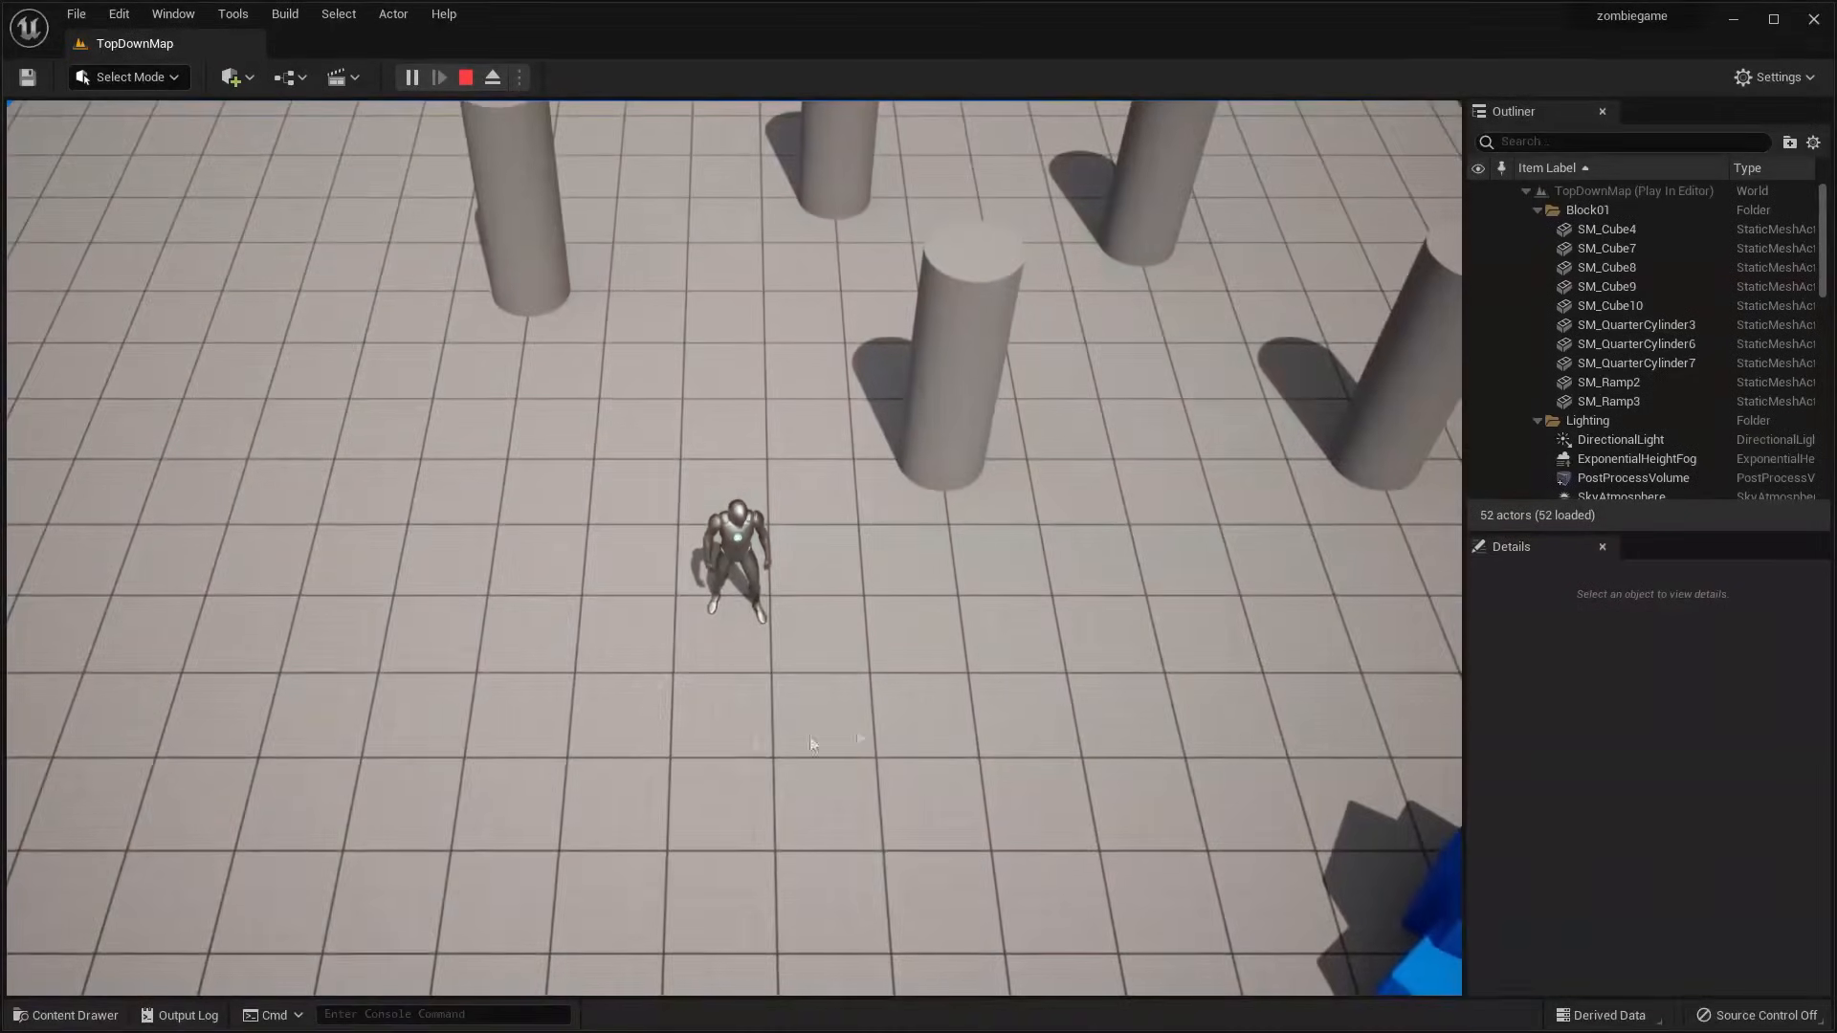
left_click(65, 1014)
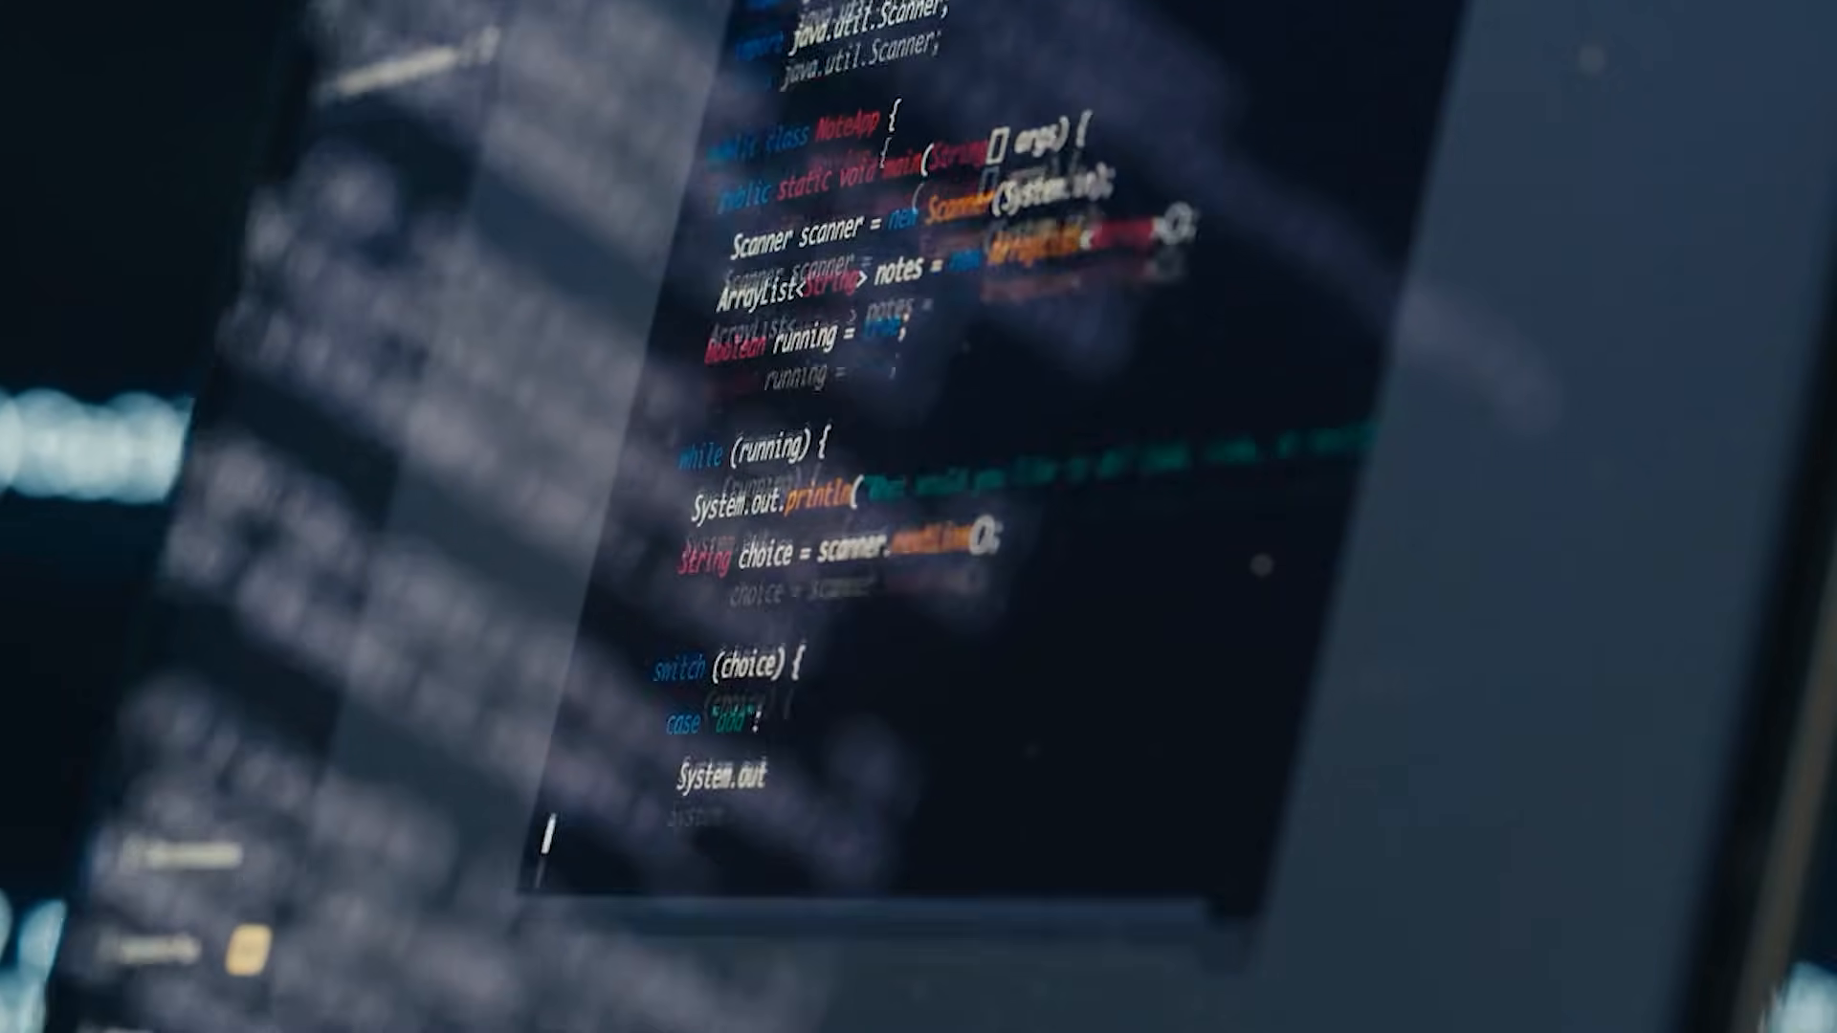
scroll("down", 3)
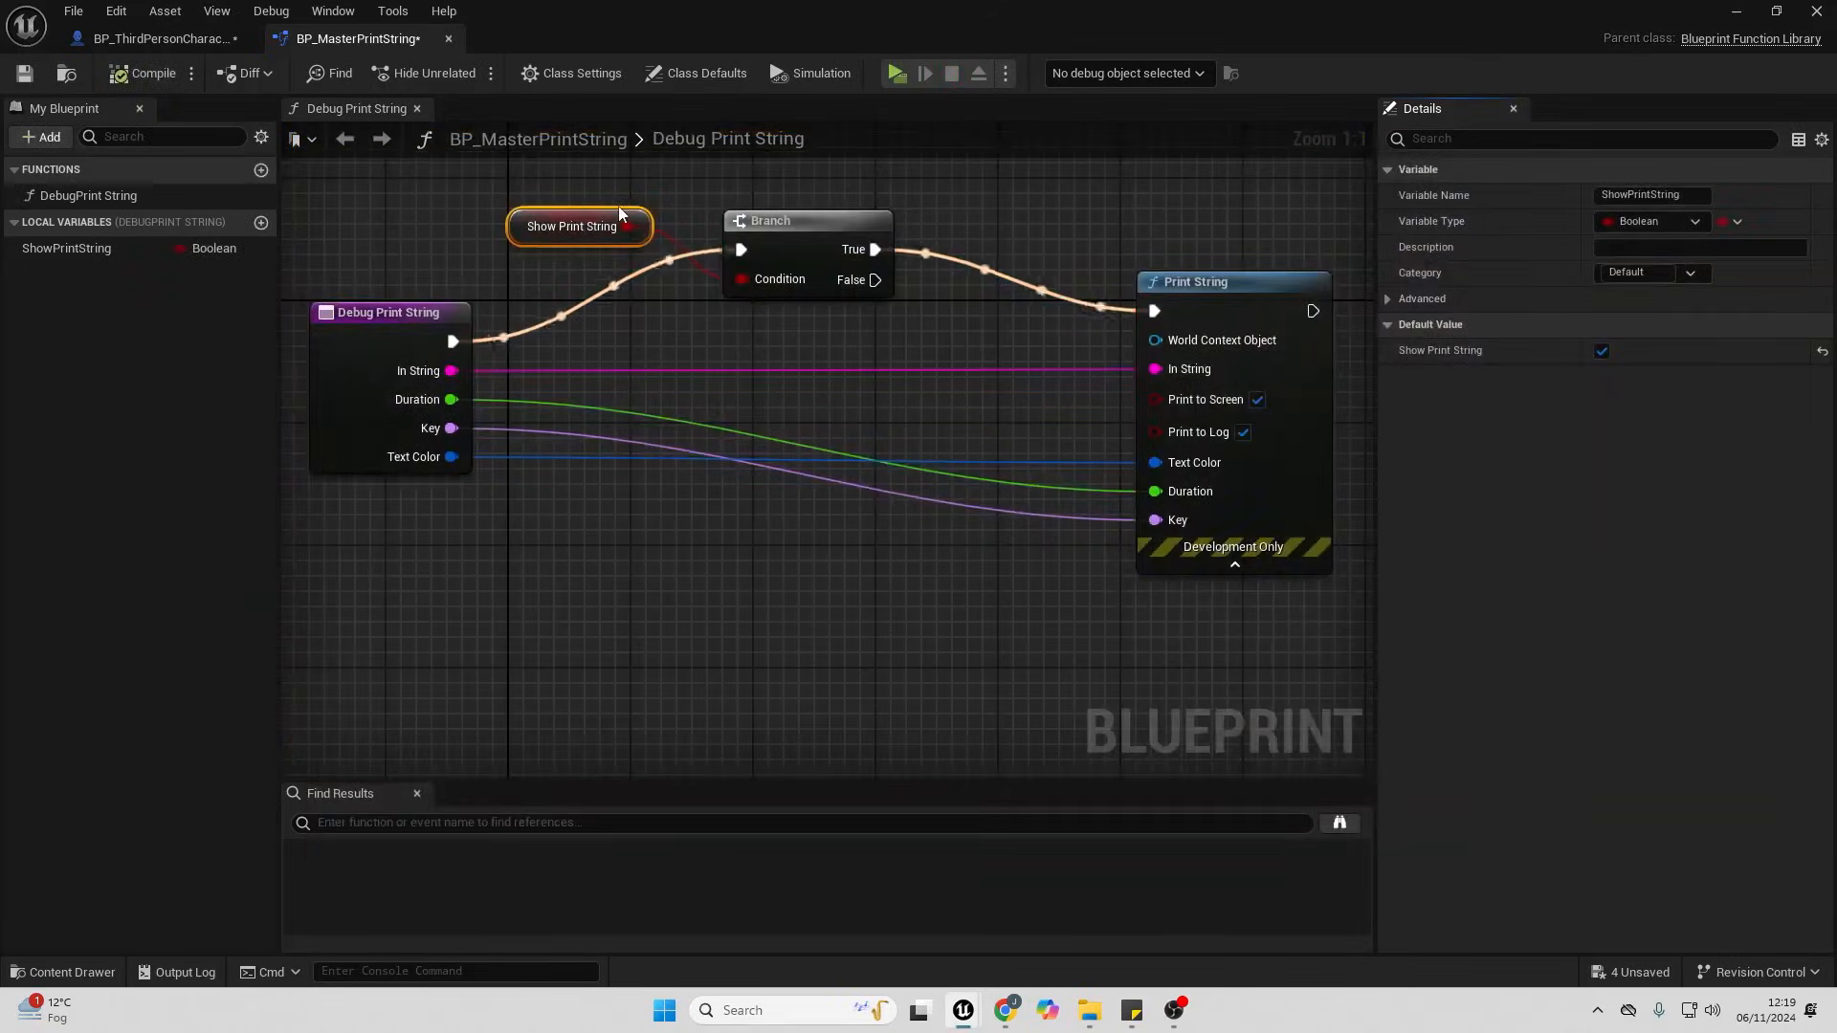
left_click(894, 73)
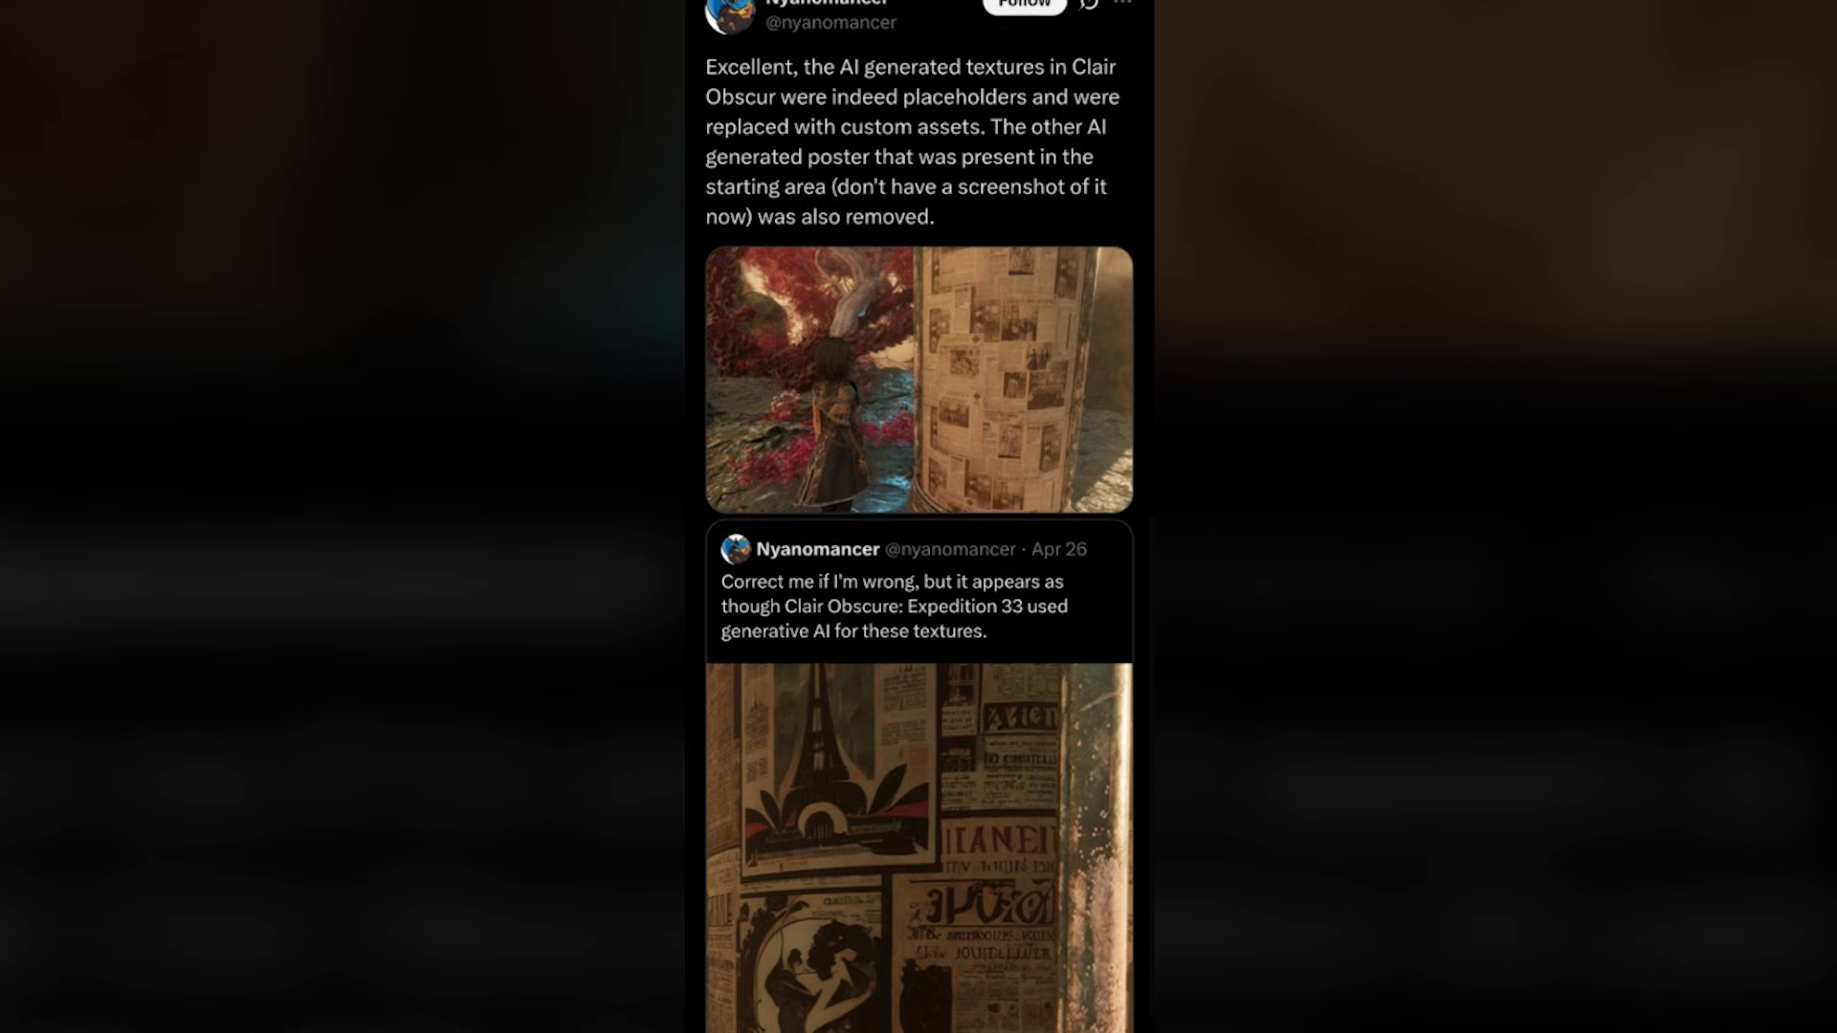
scroll("down", 3)
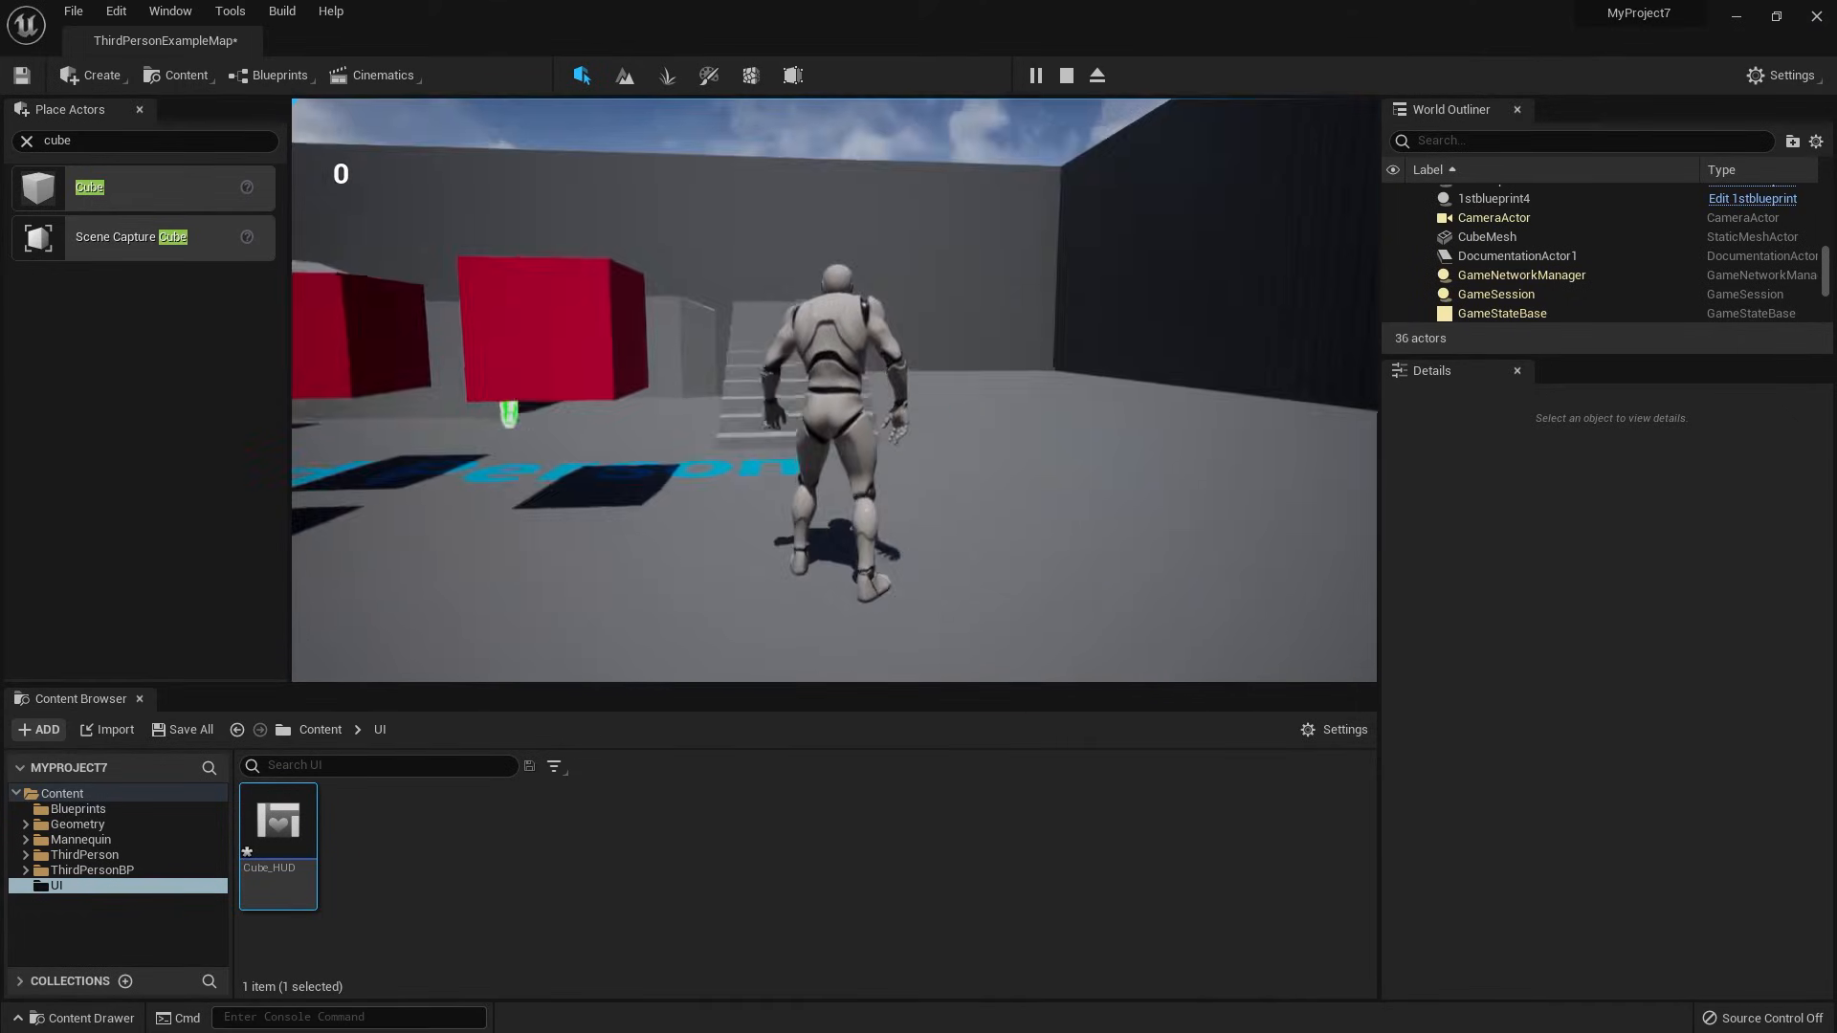
left_click(1035, 75)
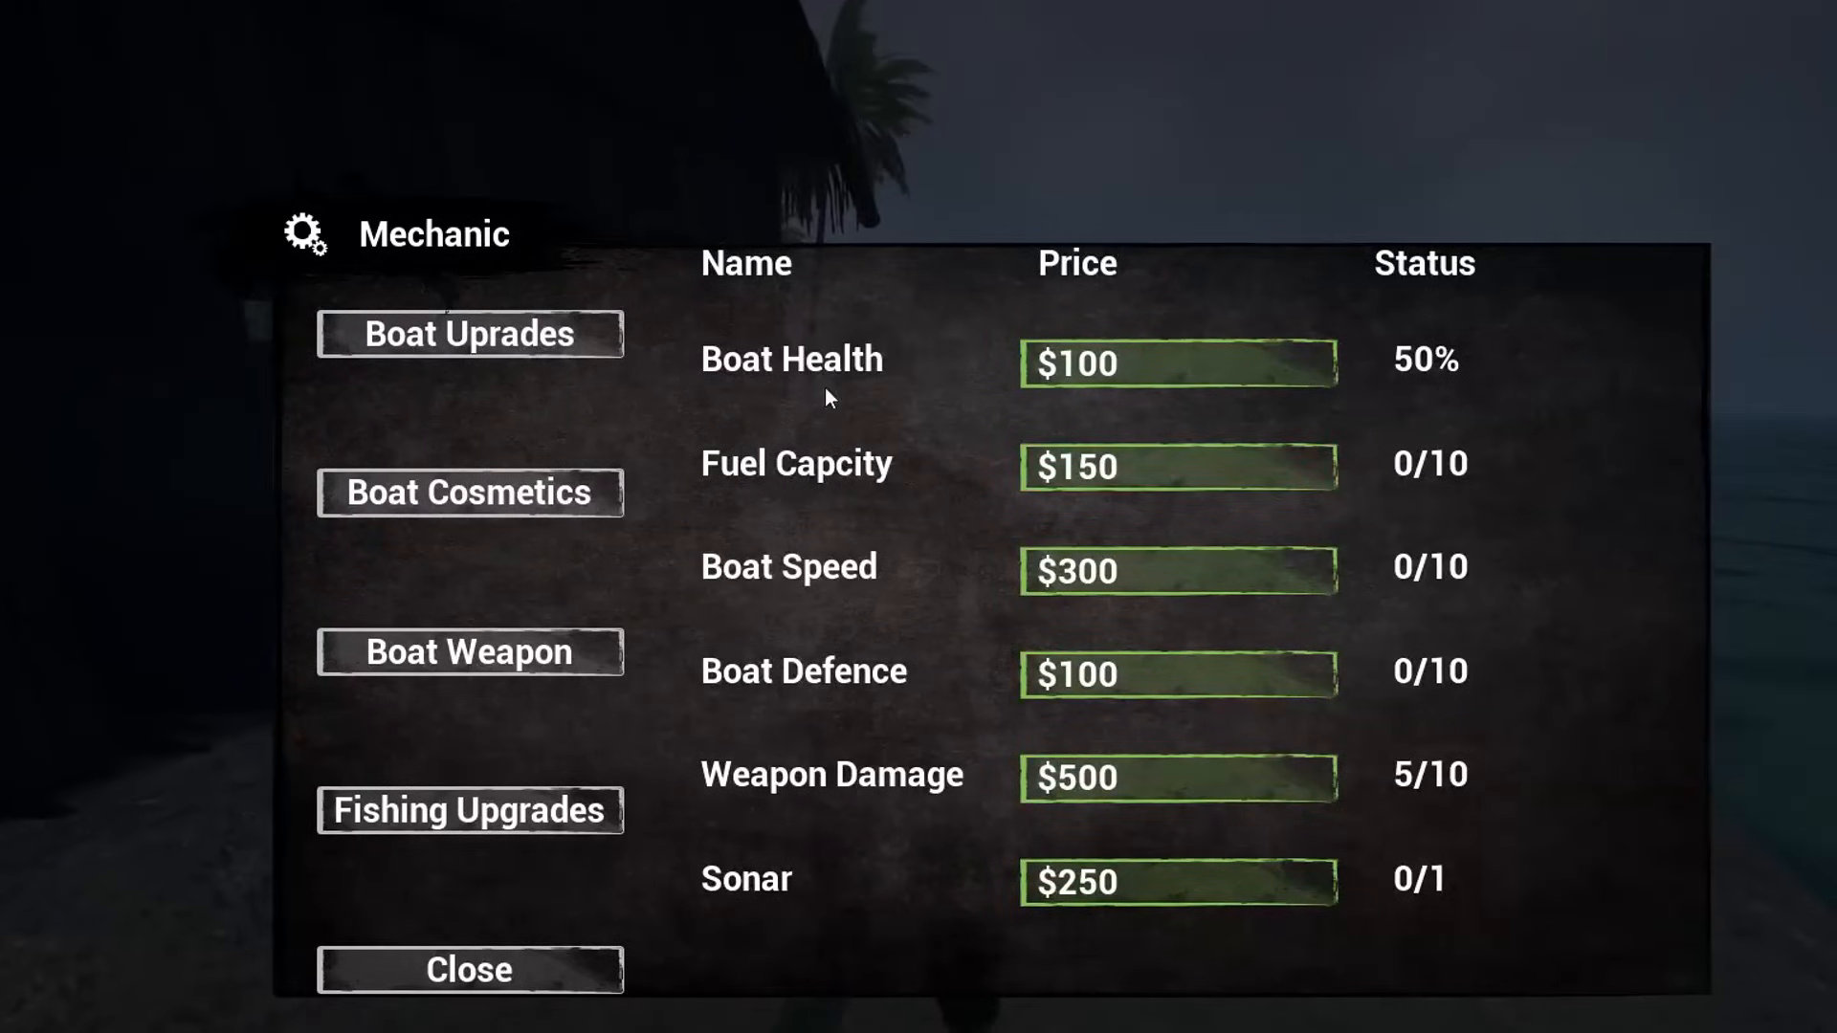
Buy Fuel Capacity upgrades at the Mechanic, bringing the boat to level 3 of 10
left_click(1177, 466)
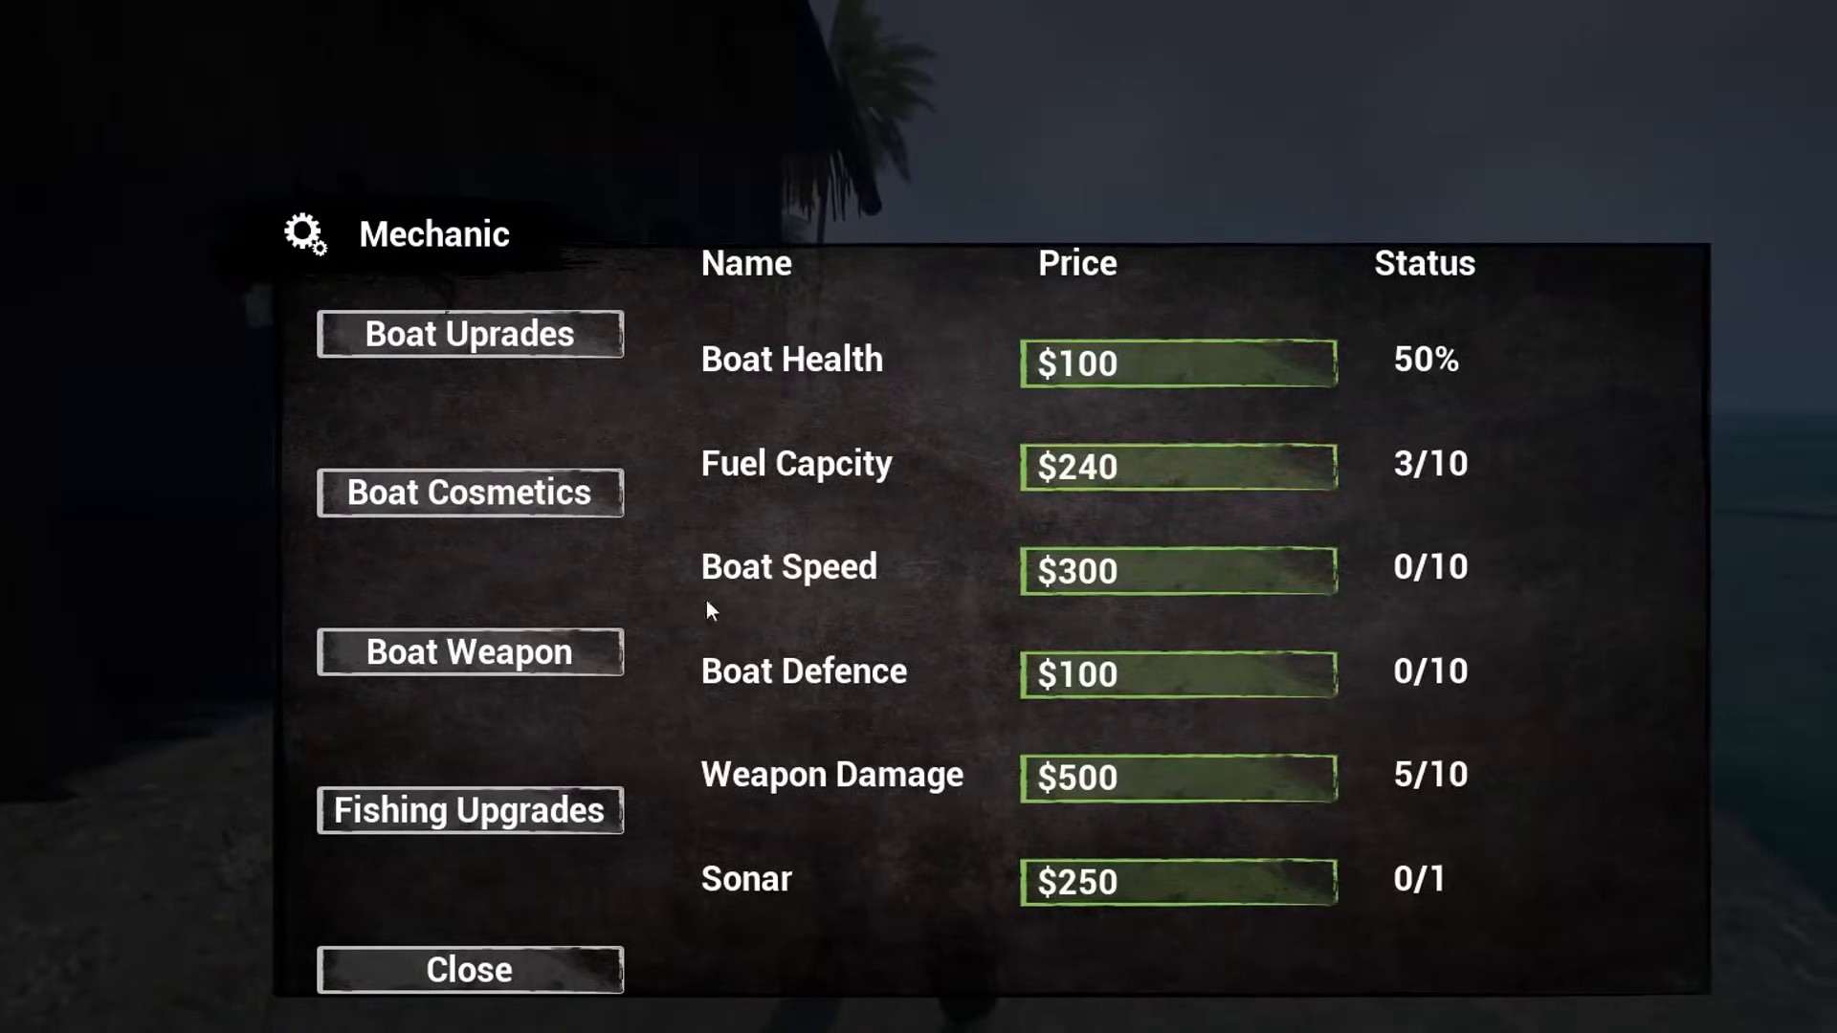
left_click(469, 968)
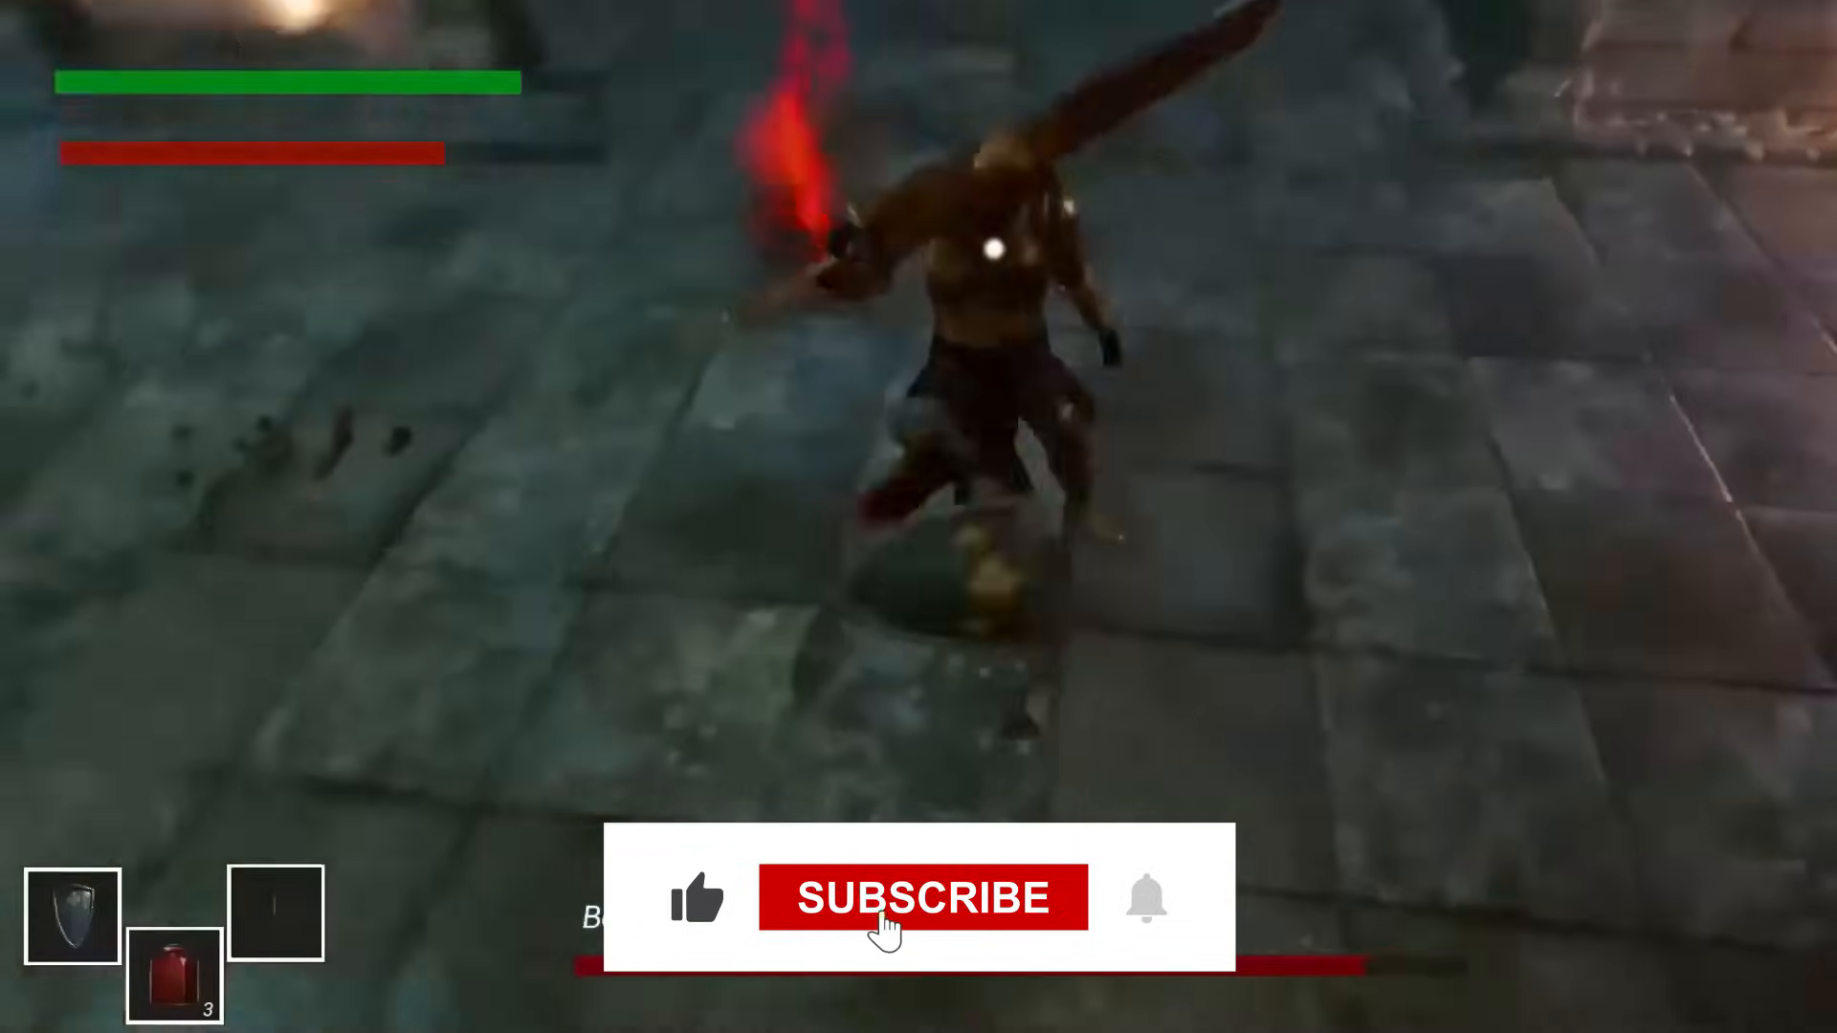
left_click(922, 898)
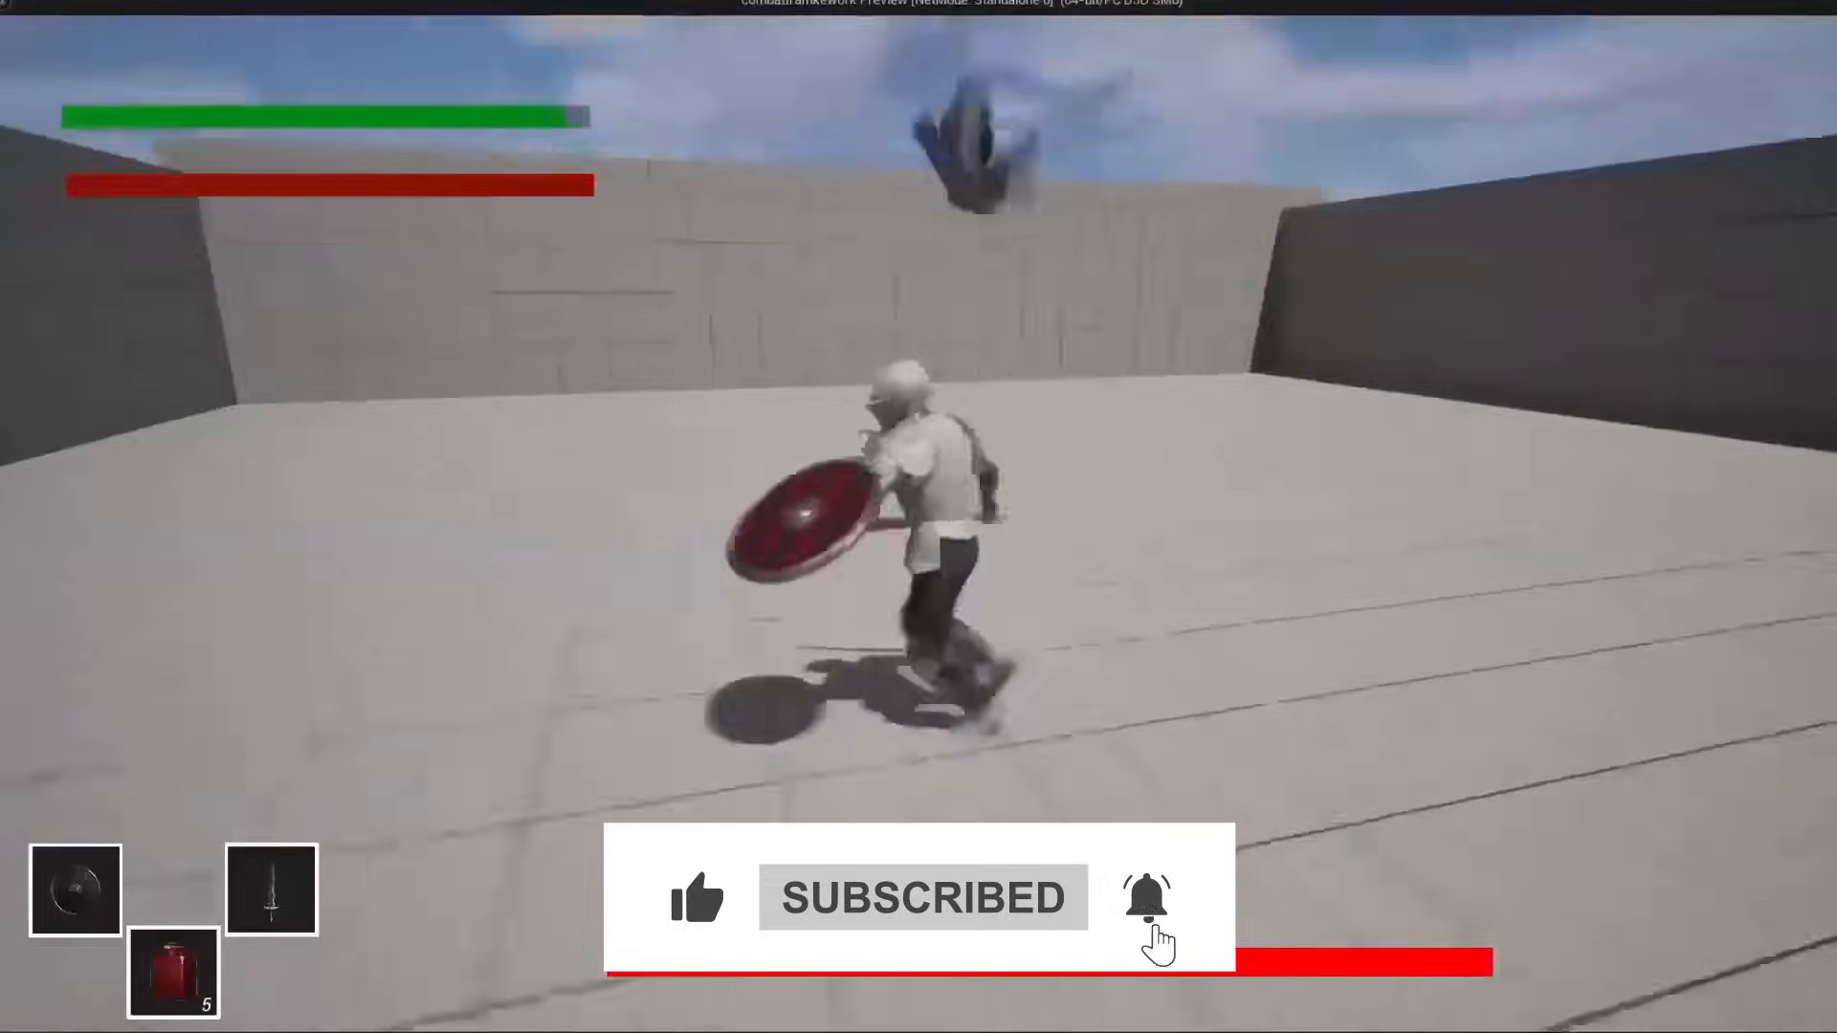